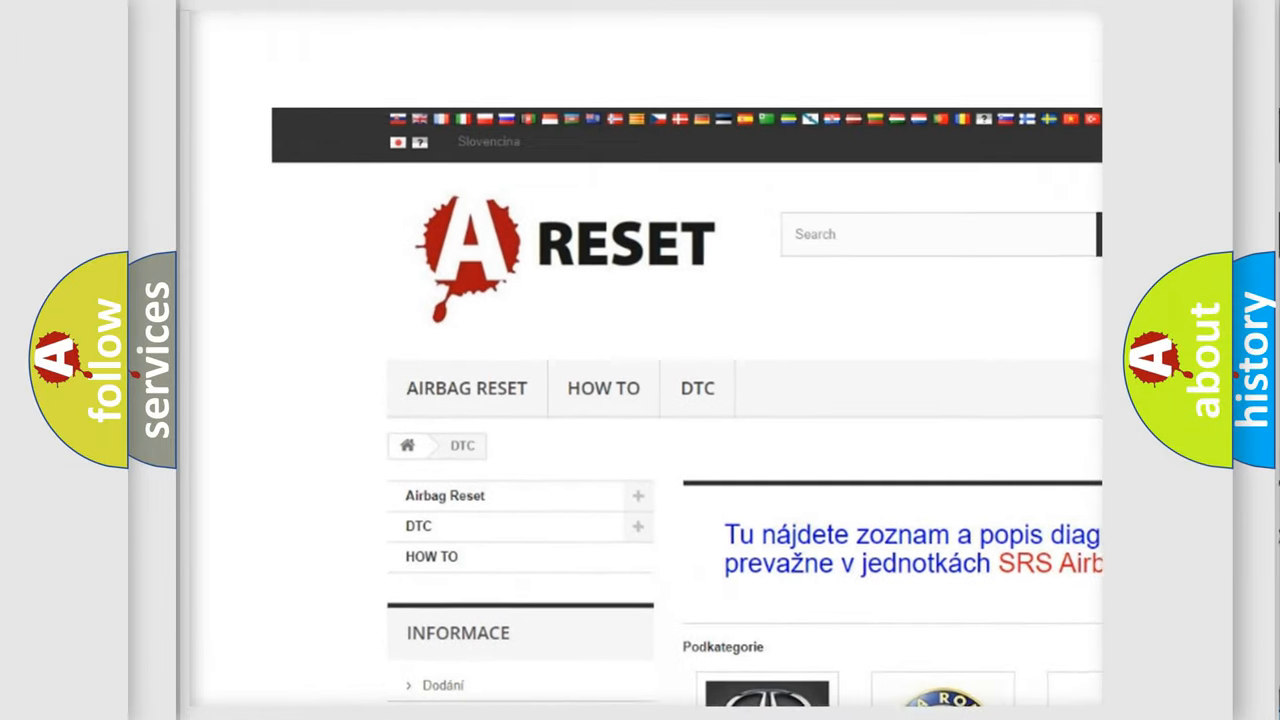
Step: Scroll the DTC category grid, pick the Jeep logo, and browse the Jeep code subcategories
scroll("down", 3)
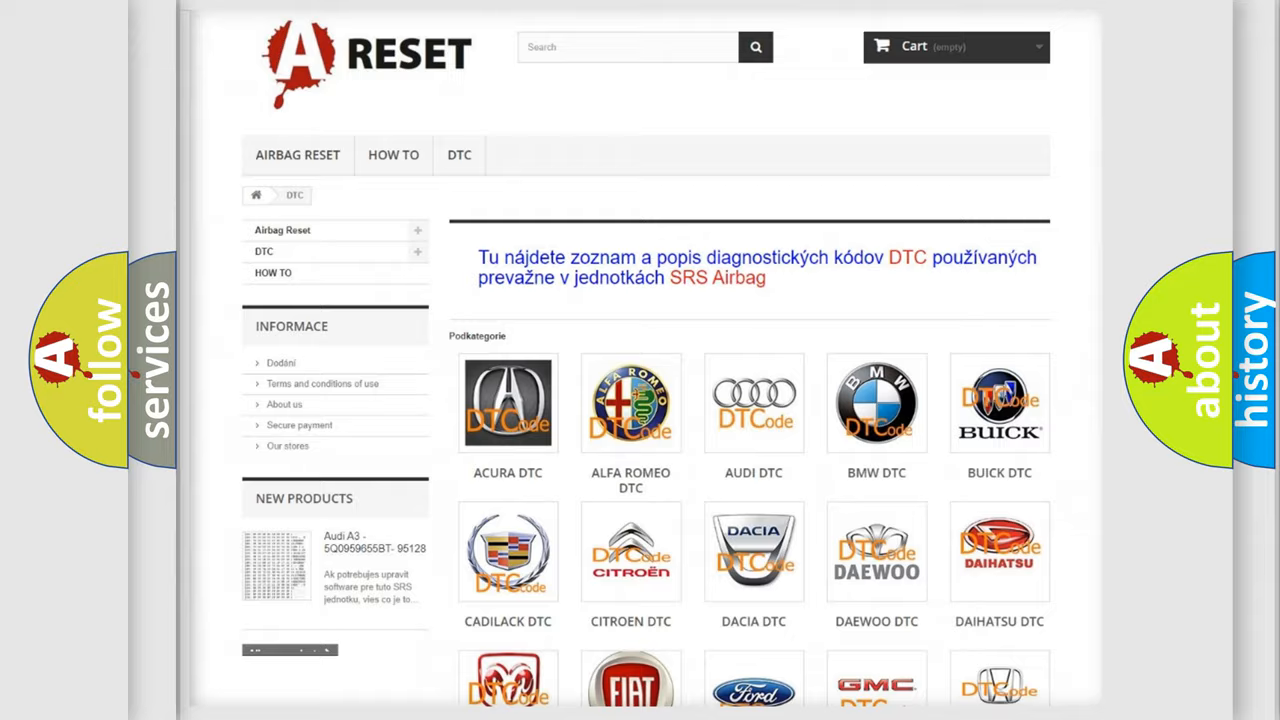
scroll("down", 3)
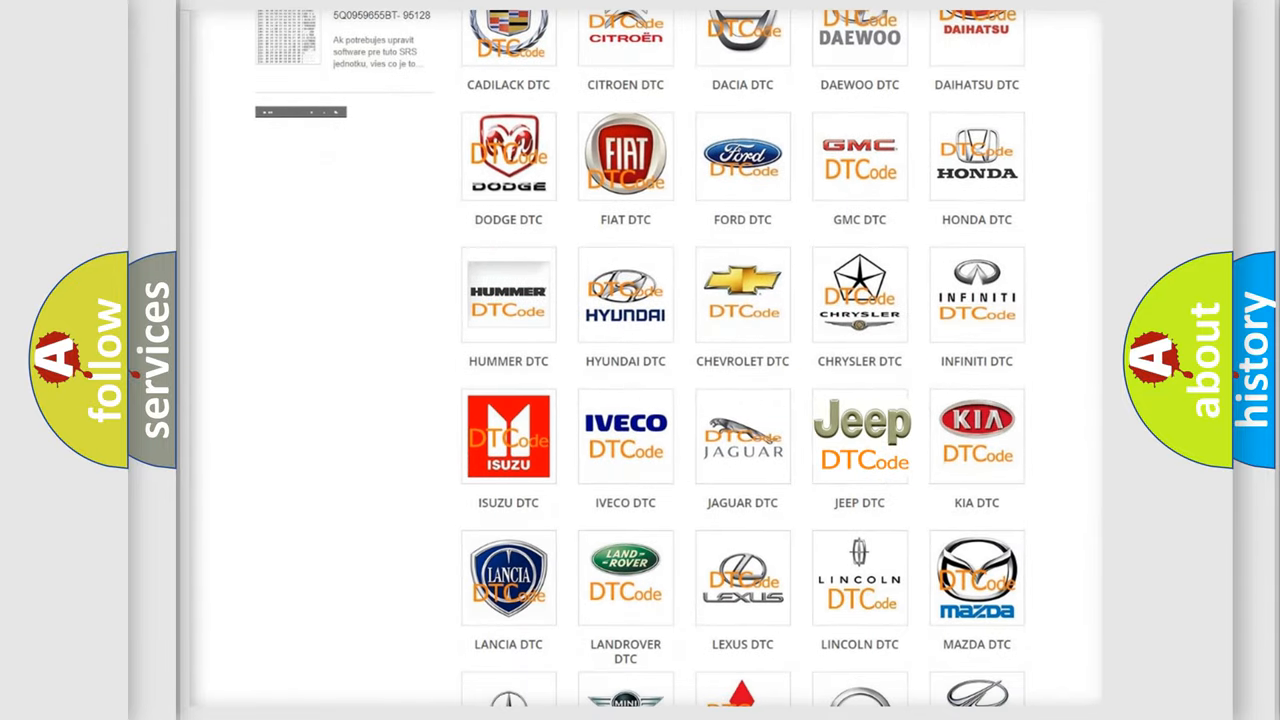
left_click(860, 435)
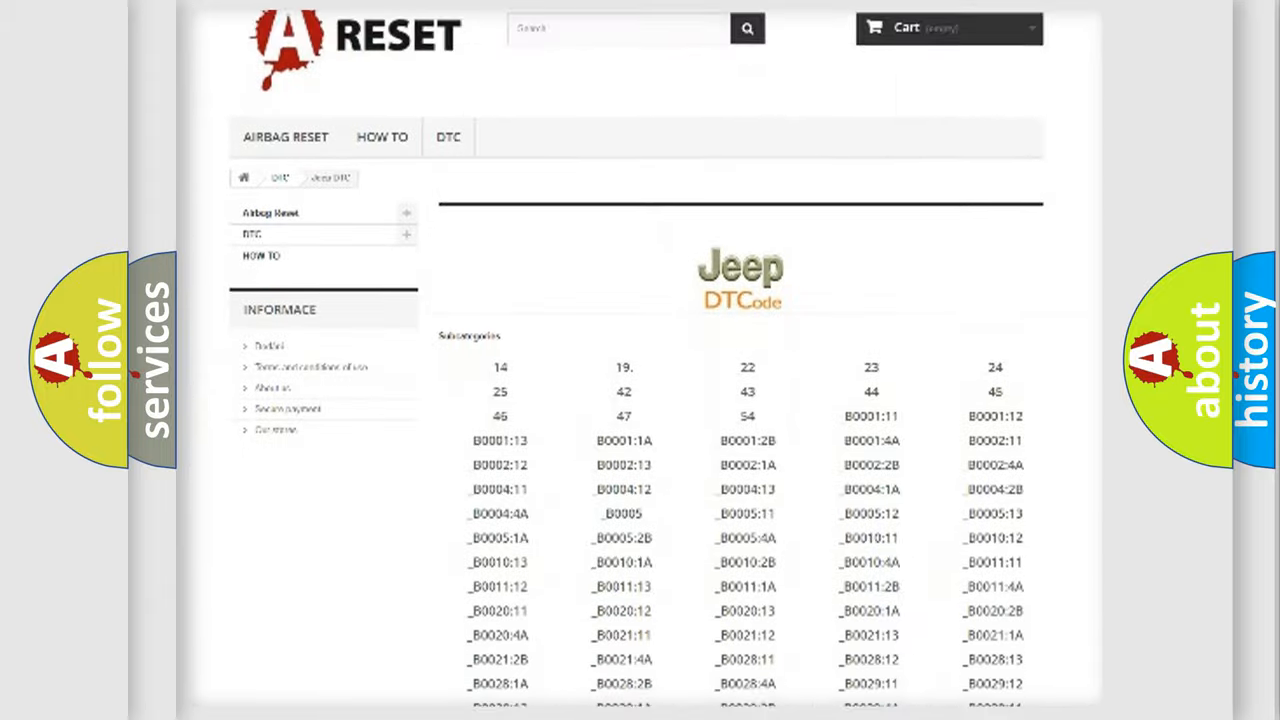
scroll("down", 3)
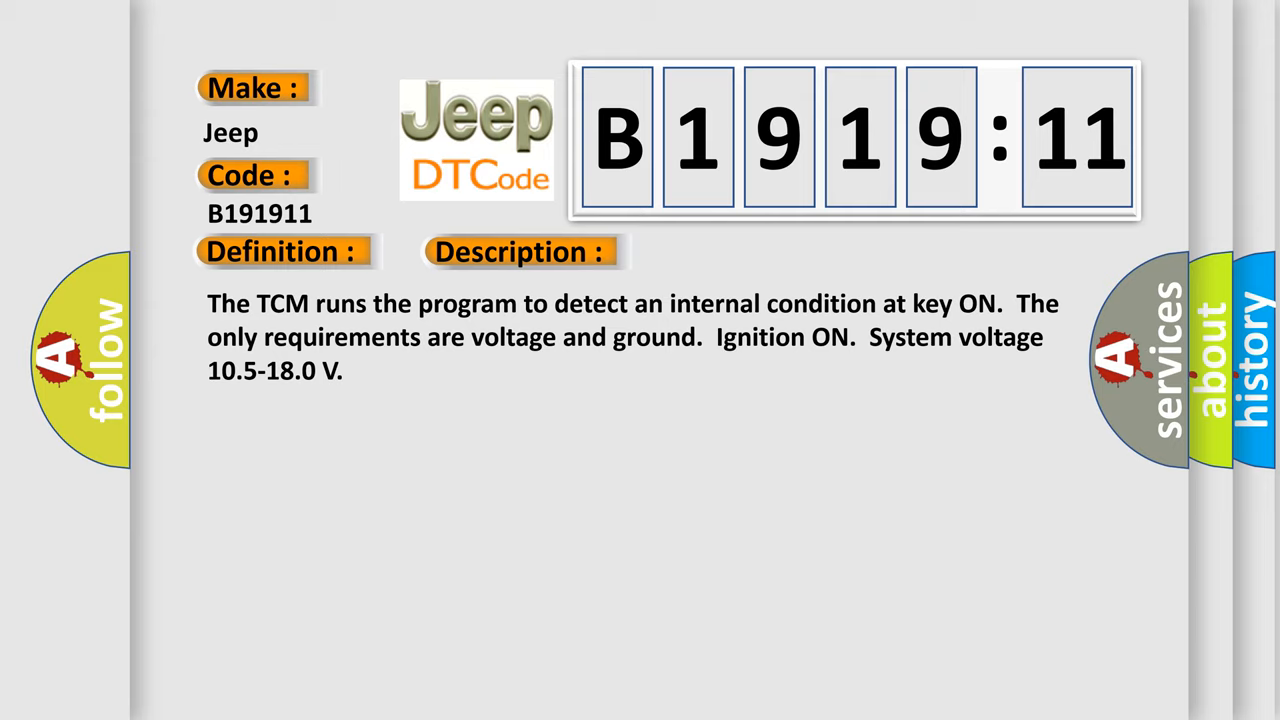
Step: Advance the slide to show the Cause: TCCM RAM failed its operational test
left_click(520, 251)
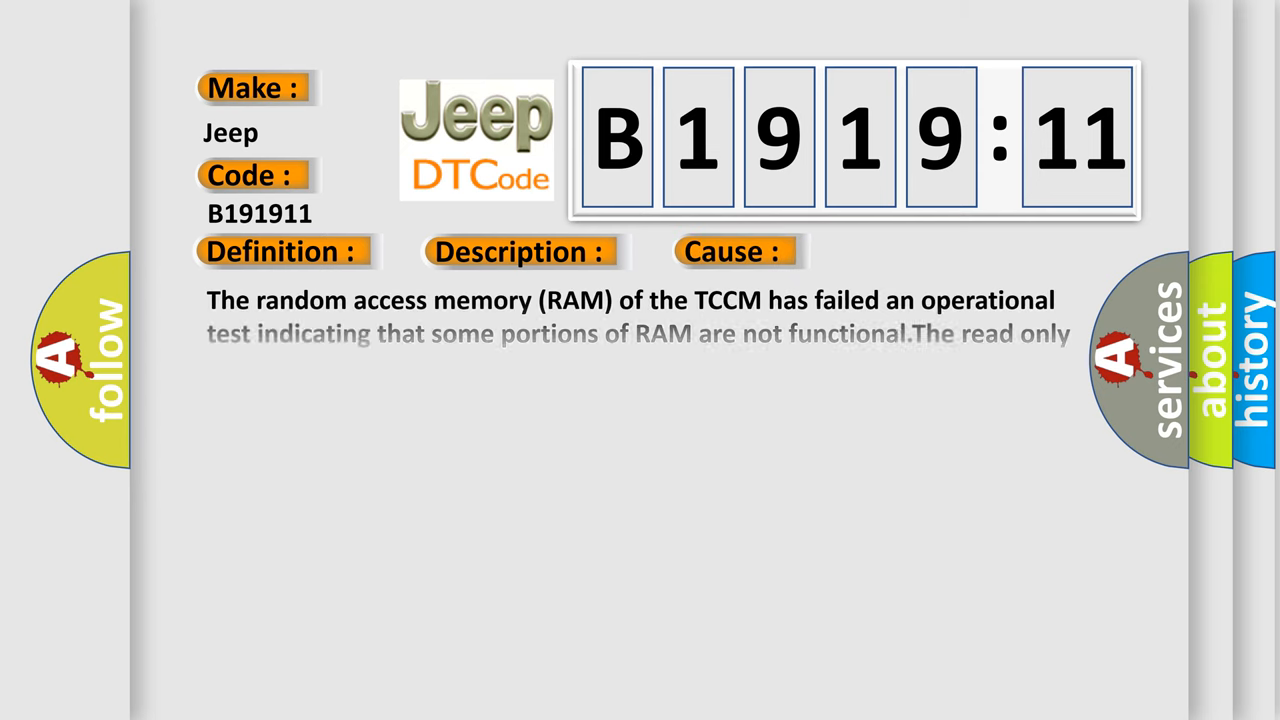